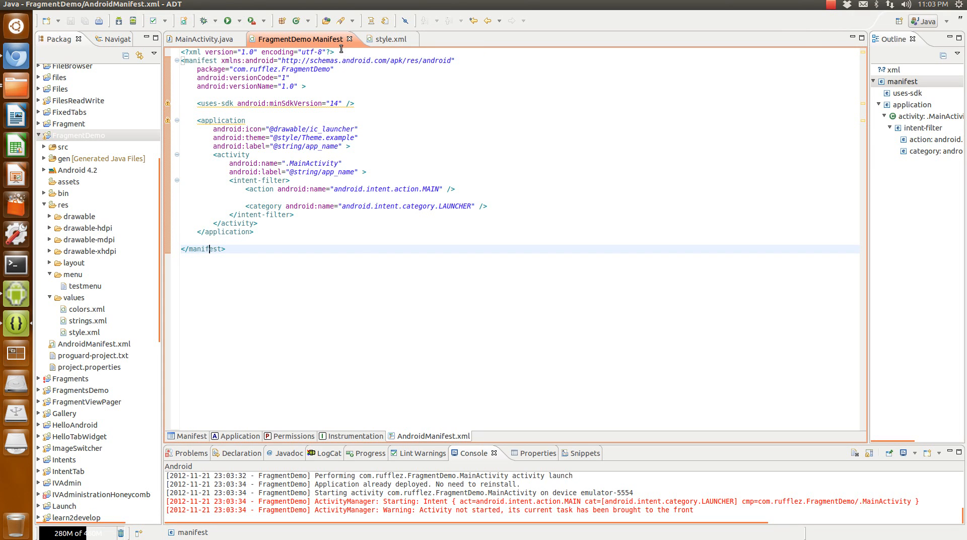
mouse_move(251, 362)
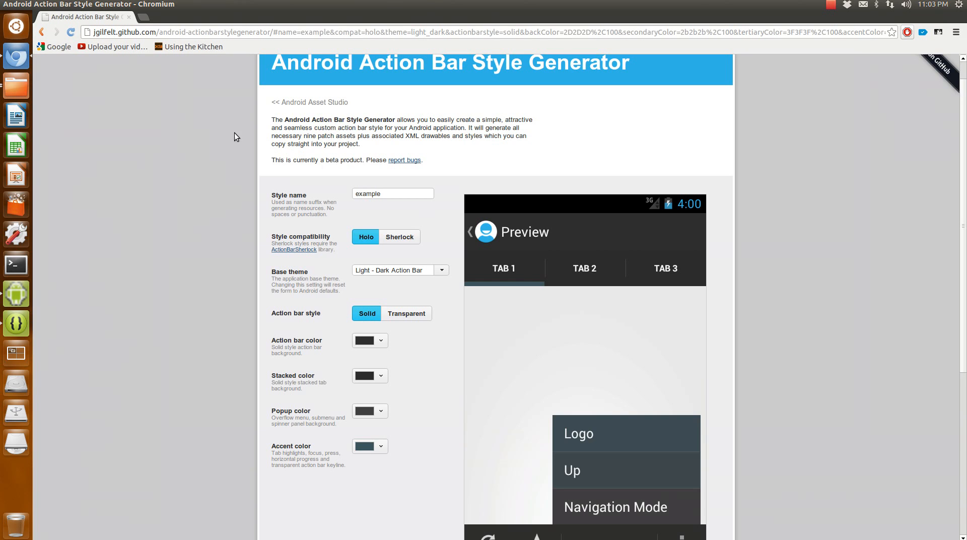
- Browse into the generated res/drawable folder, then go back up to res
scroll("down", 3)
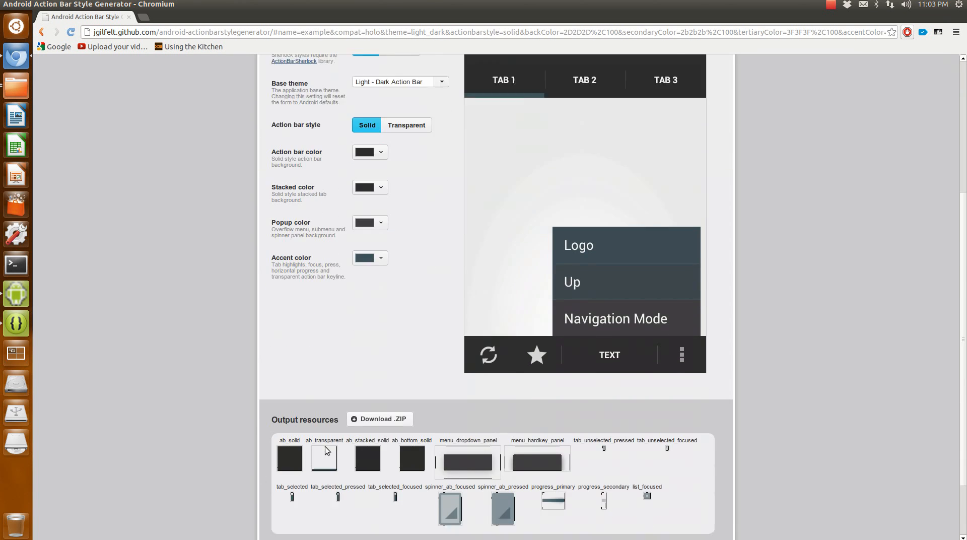
scroll("down", 3)
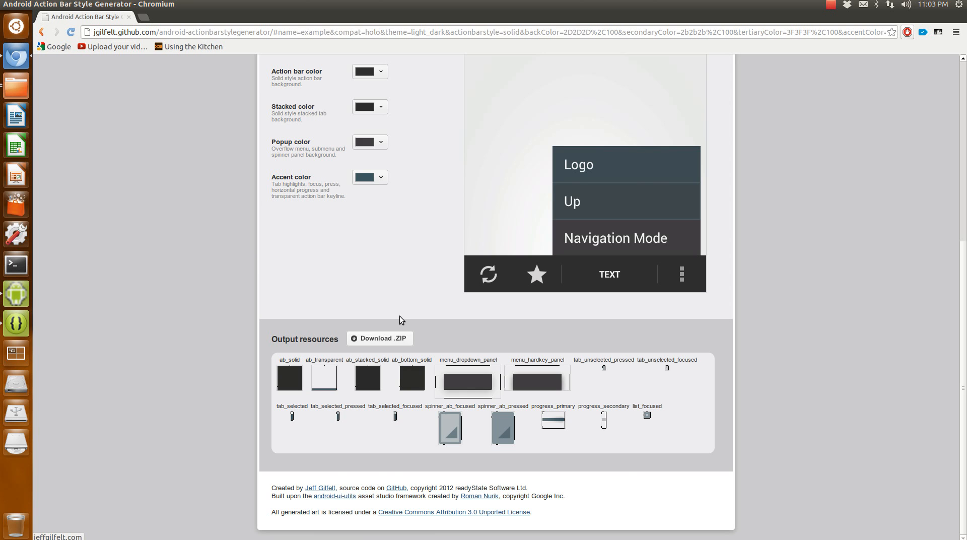
mouse_move(376, 323)
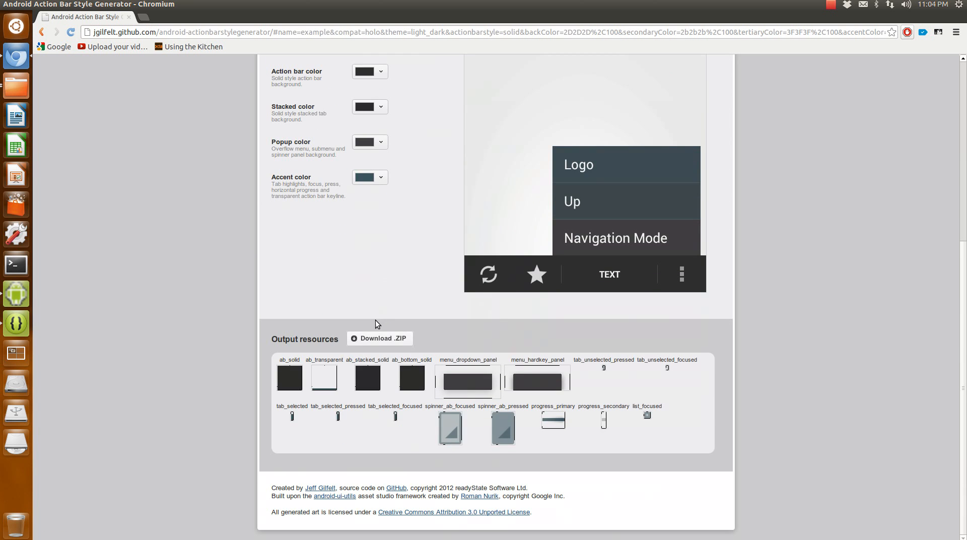
scroll("up", 3)
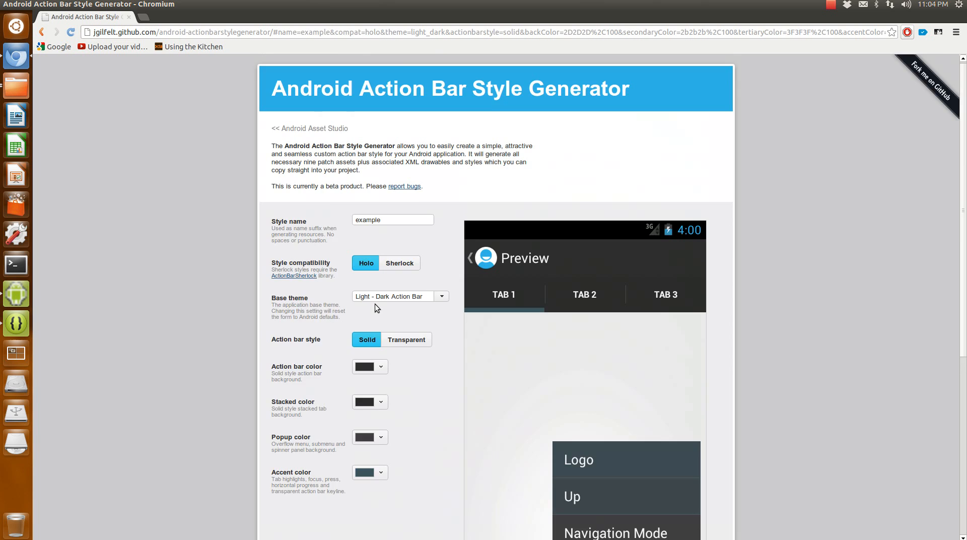
scroll("up", 3)
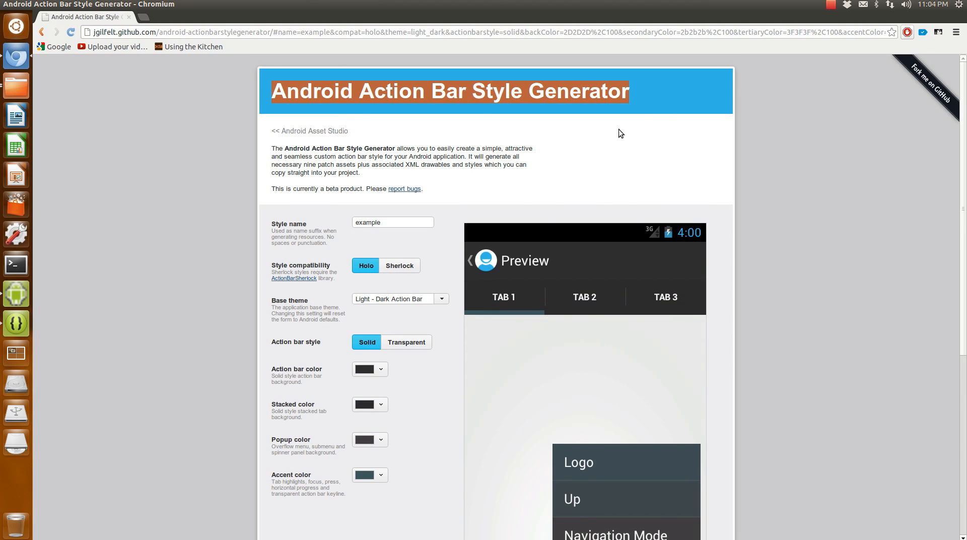
scroll("down", 3)
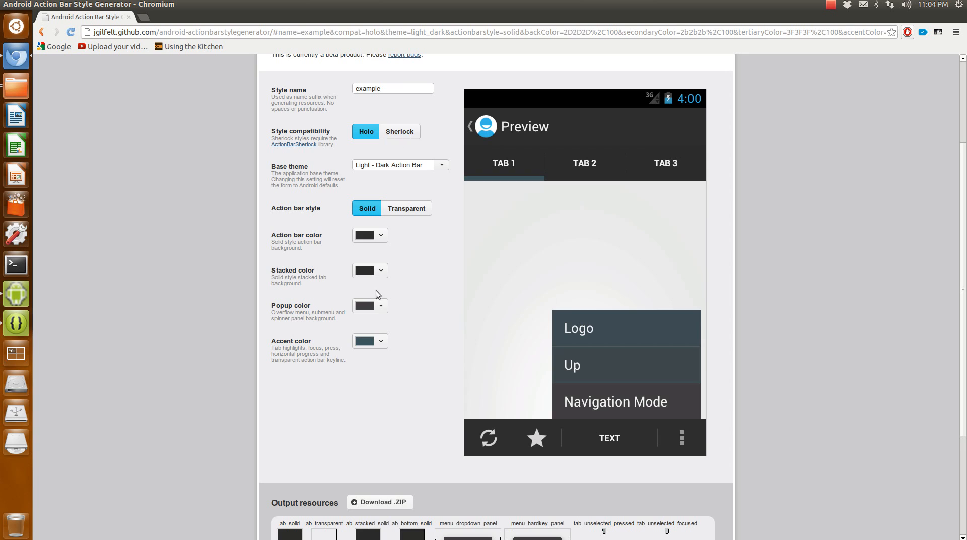
mouse_move(347, 117)
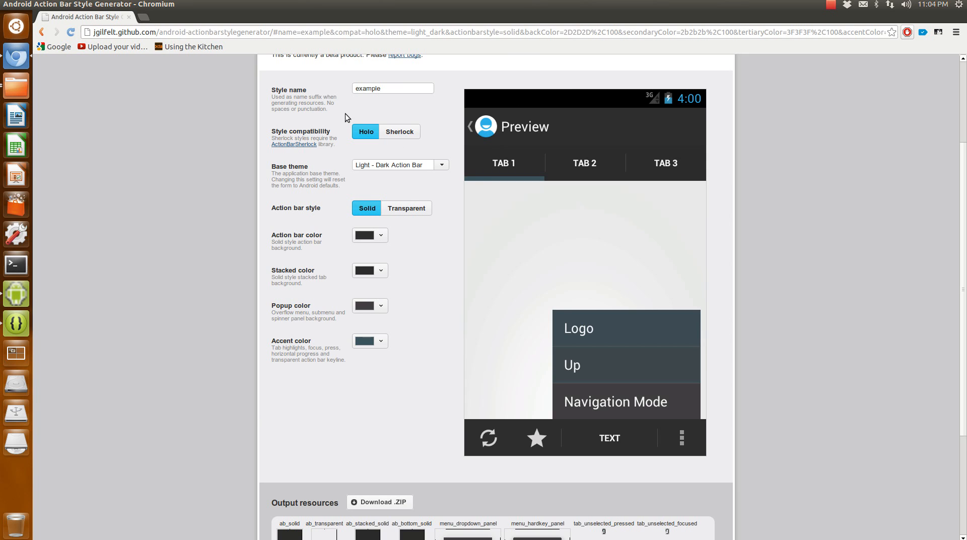
mouse_move(590, 435)
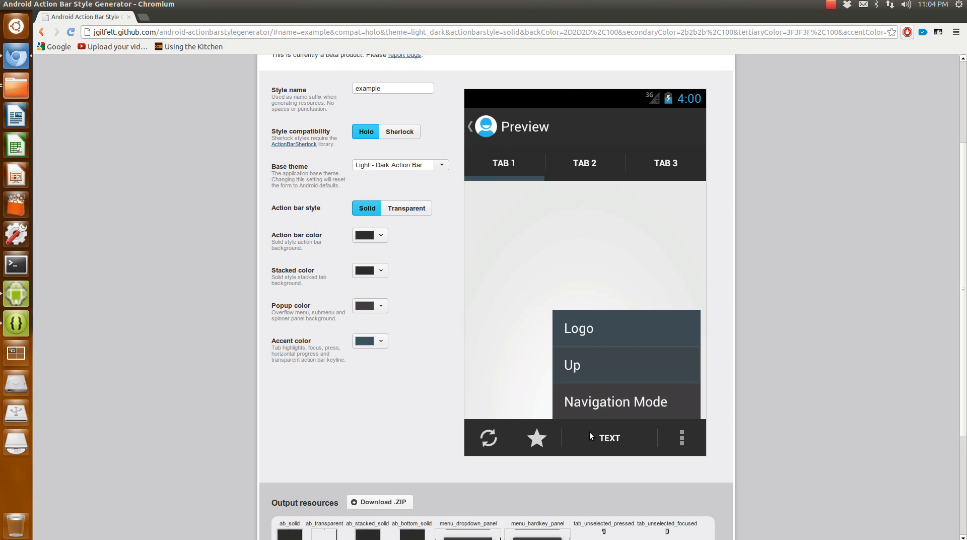
mouse_move(614, 366)
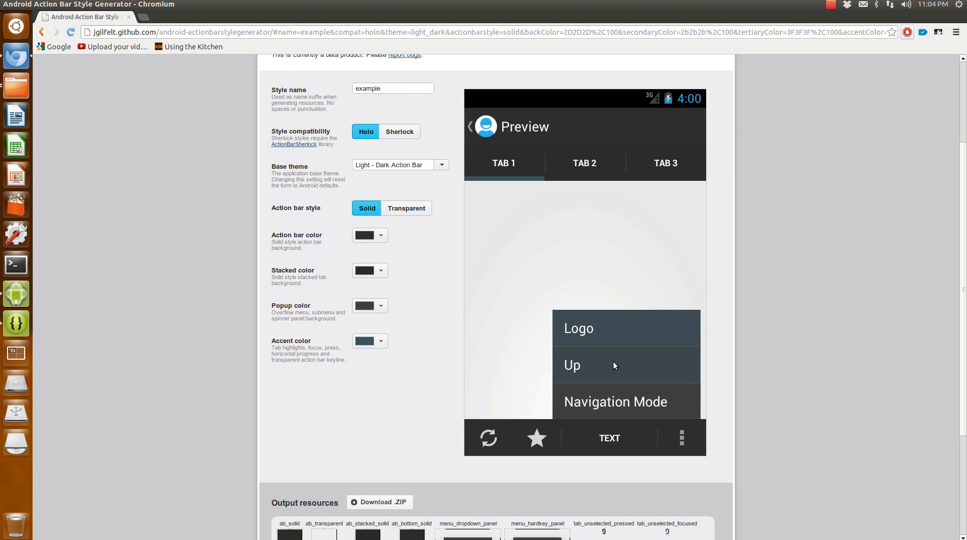
mouse_move(608, 246)
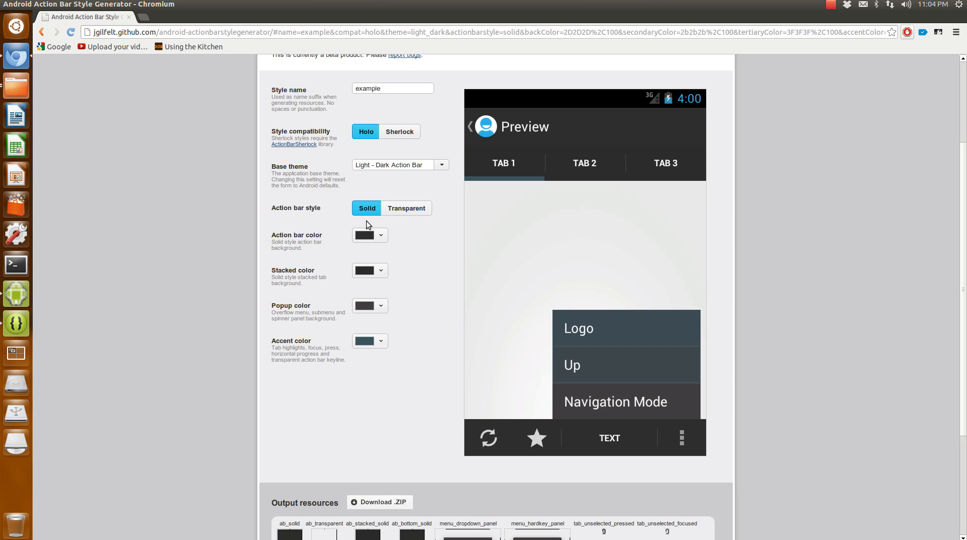
mouse_move(417, 168)
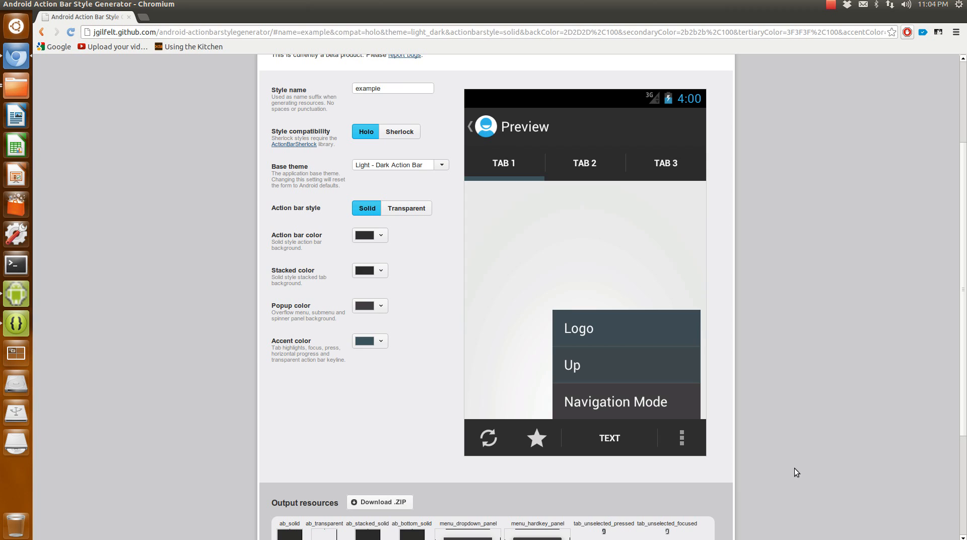
mouse_move(623, 362)
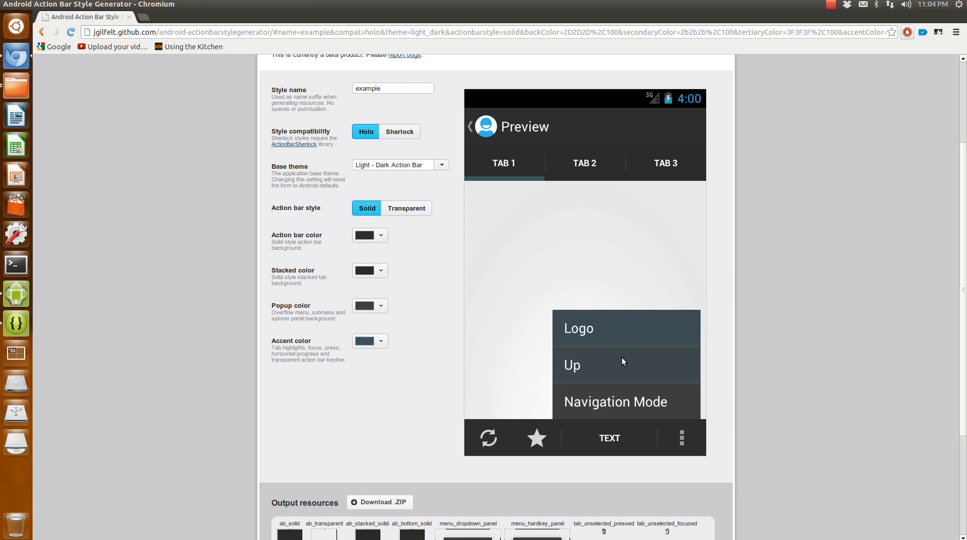
mouse_move(395, 177)
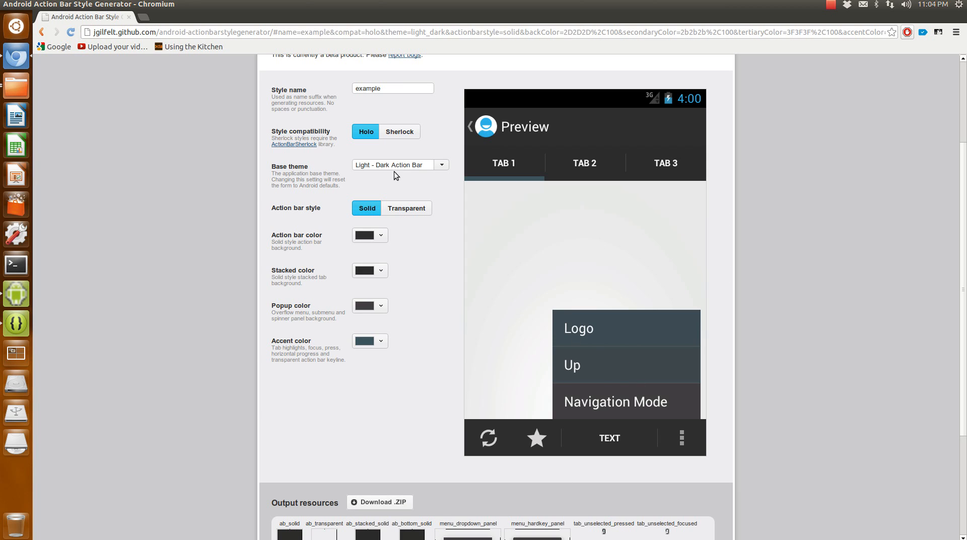
mouse_move(302, 153)
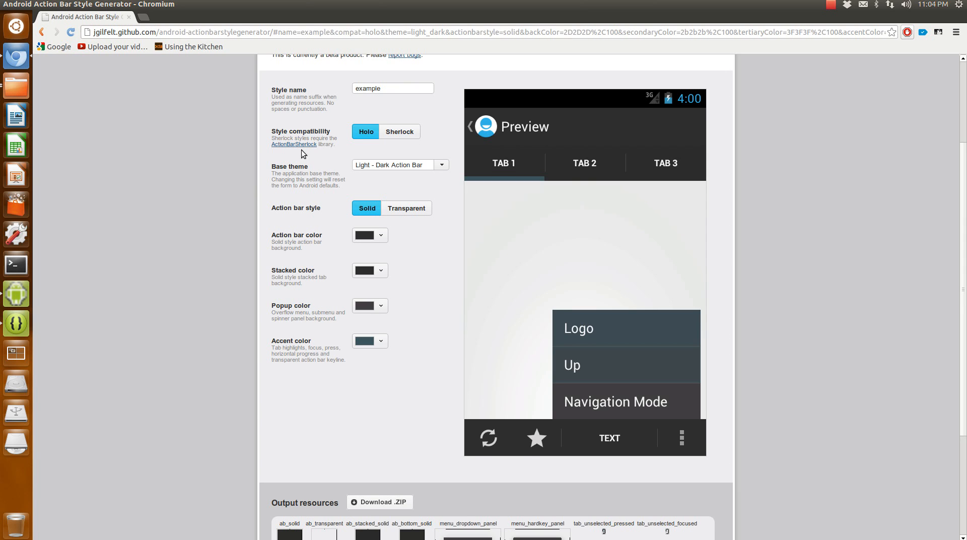
scroll("down", 3)
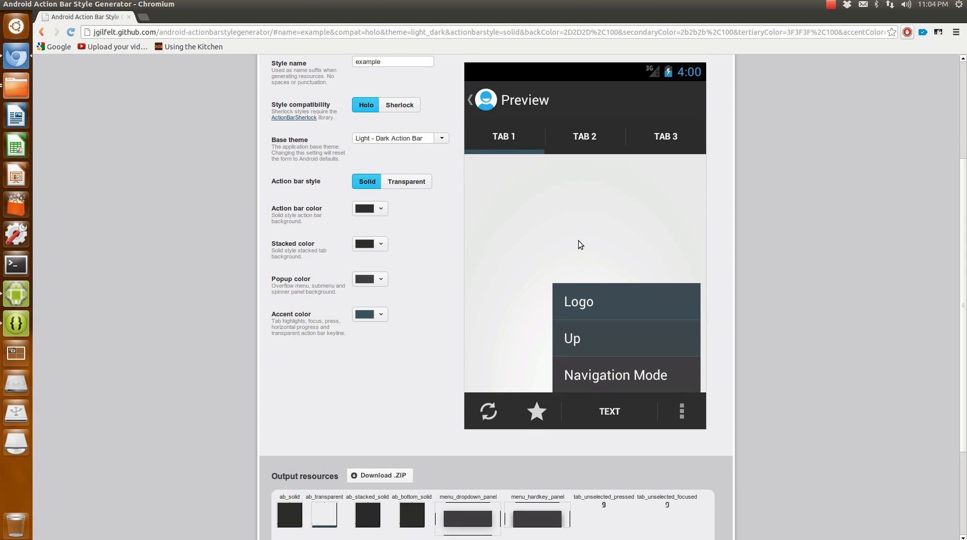
scroll("down", 3)
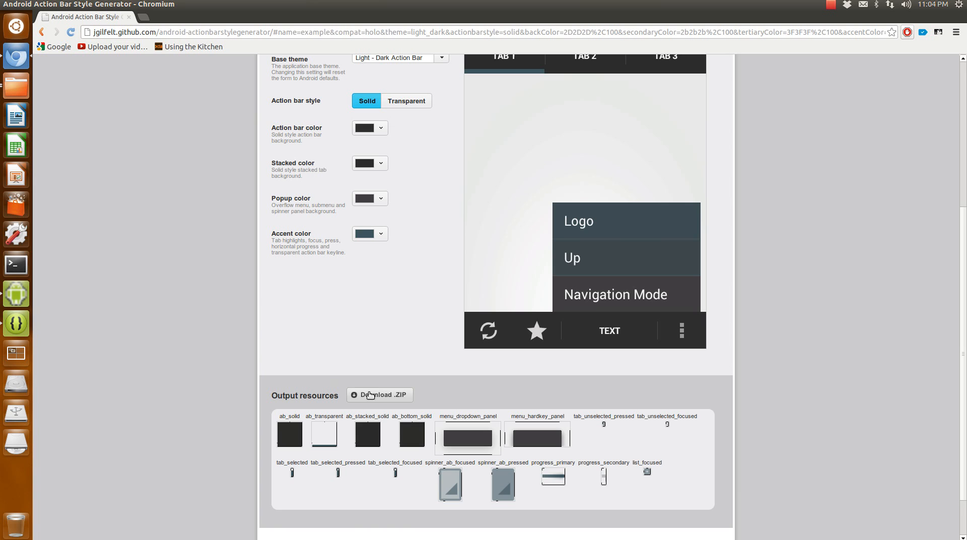
left_click(379, 394)
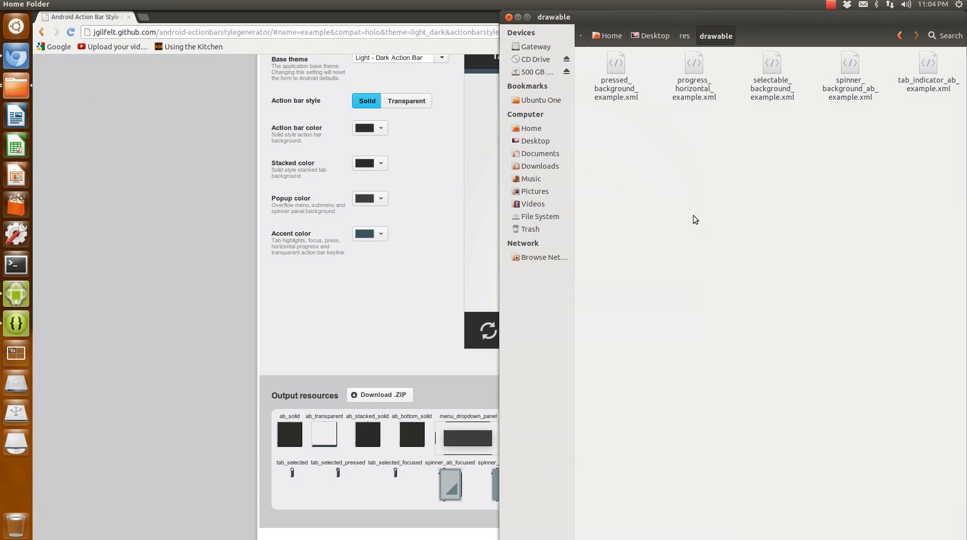
left_click(684, 35)
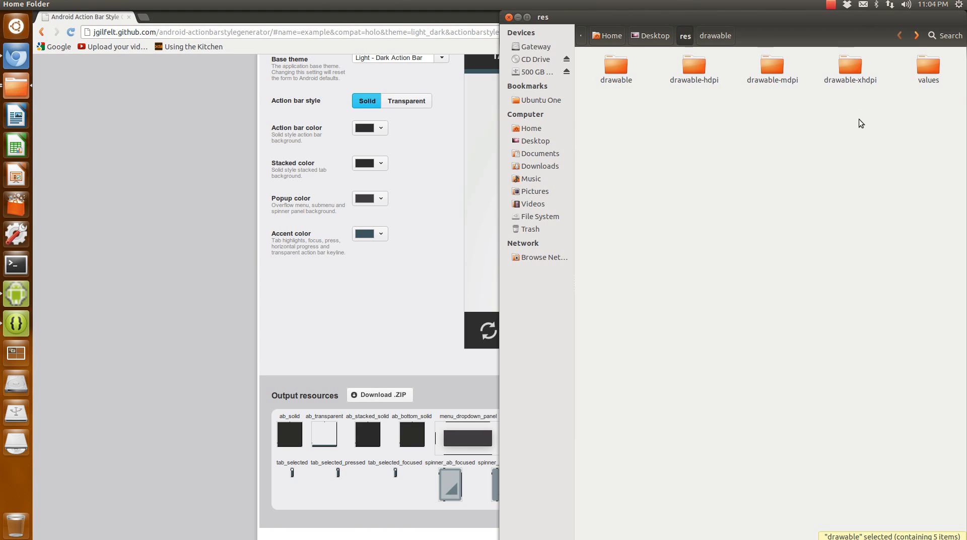
- Look inside drawable-hdpi with its 19 example images, then return to res
left_click(928, 67)
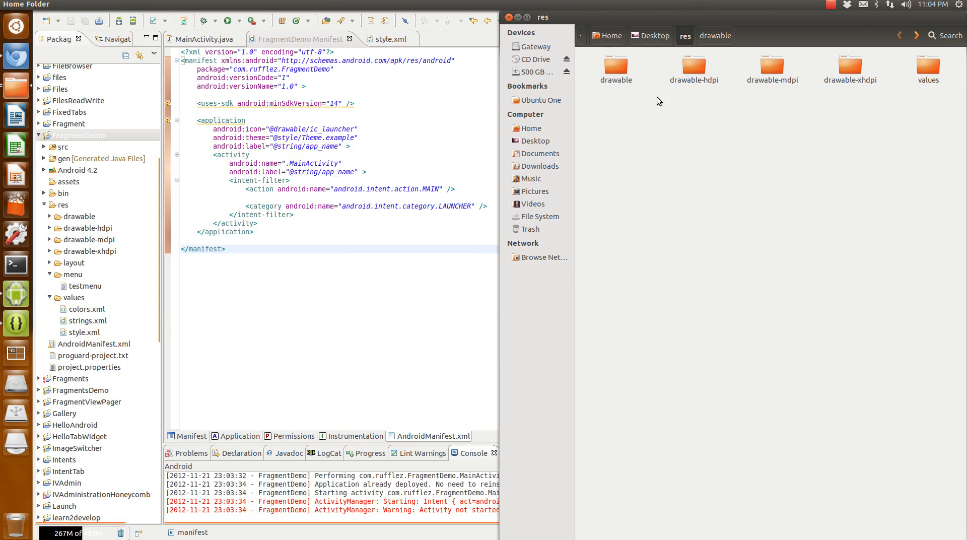
mouse_move(15, 237)
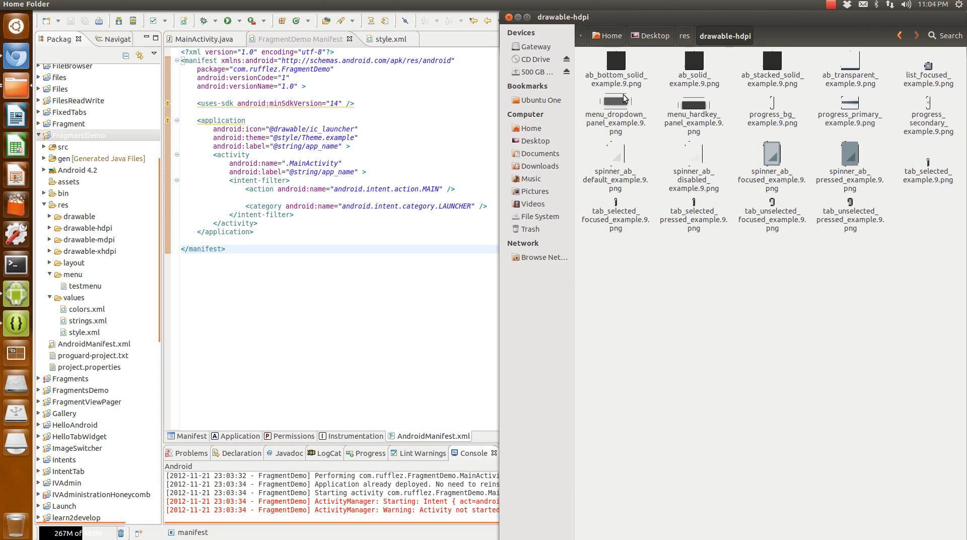
left_click(684, 35)
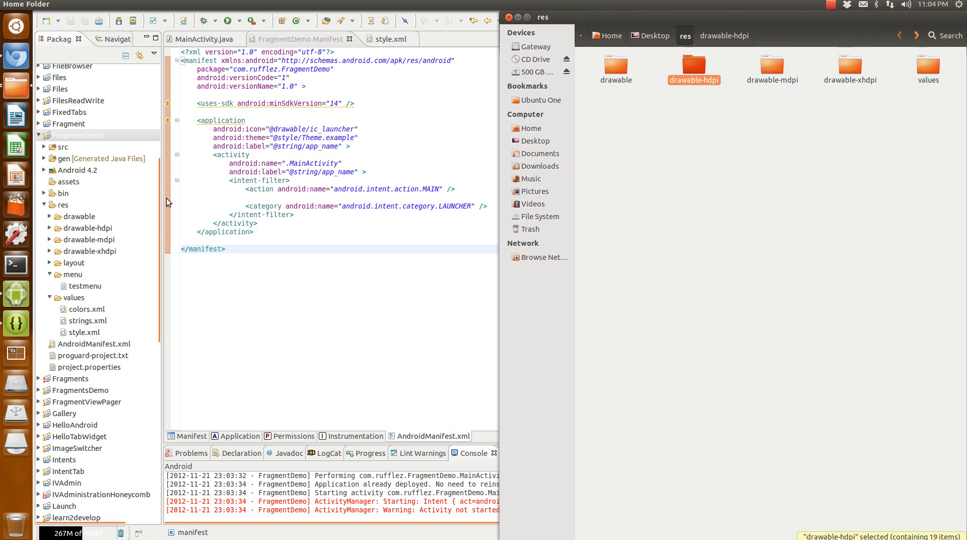
mouse_move(85, 236)
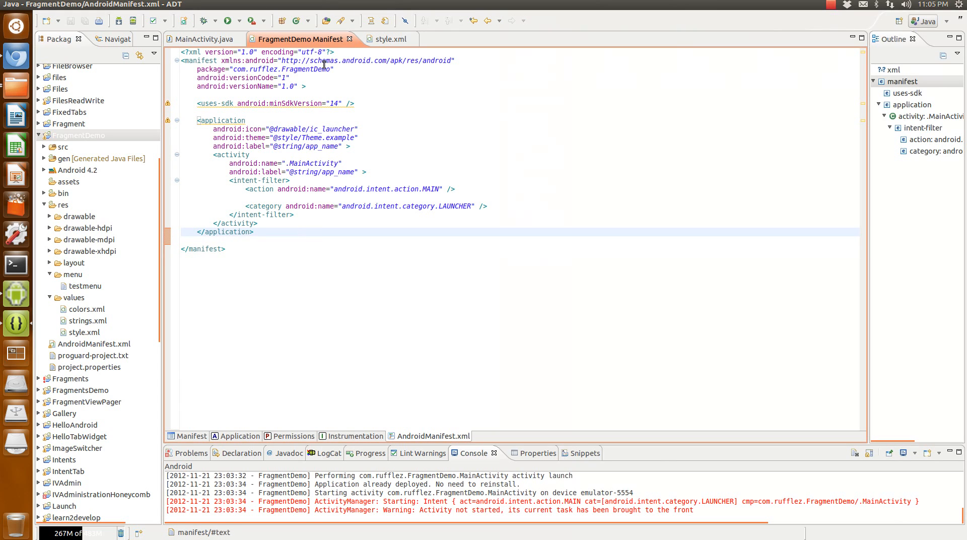
mouse_move(290, 46)
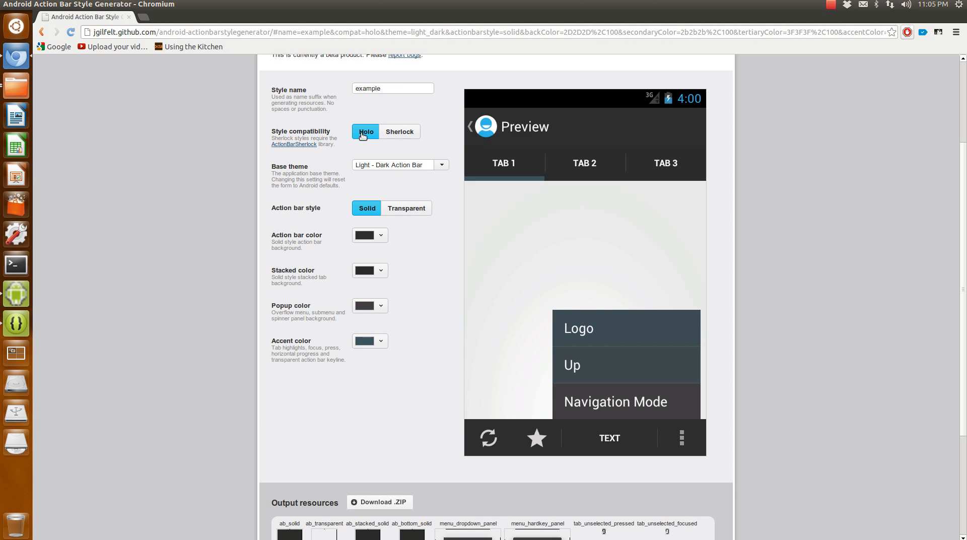
mouse_move(15, 294)
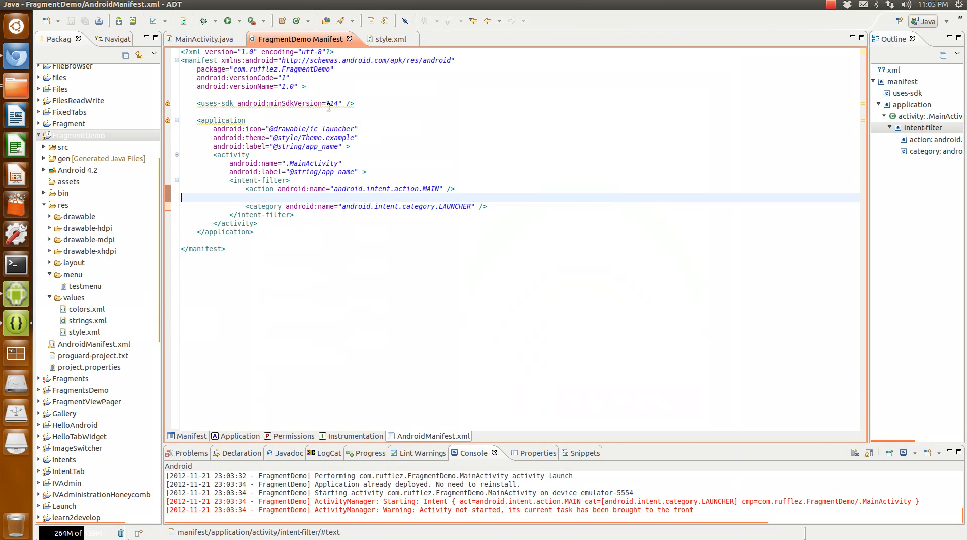
left_click(77, 169)
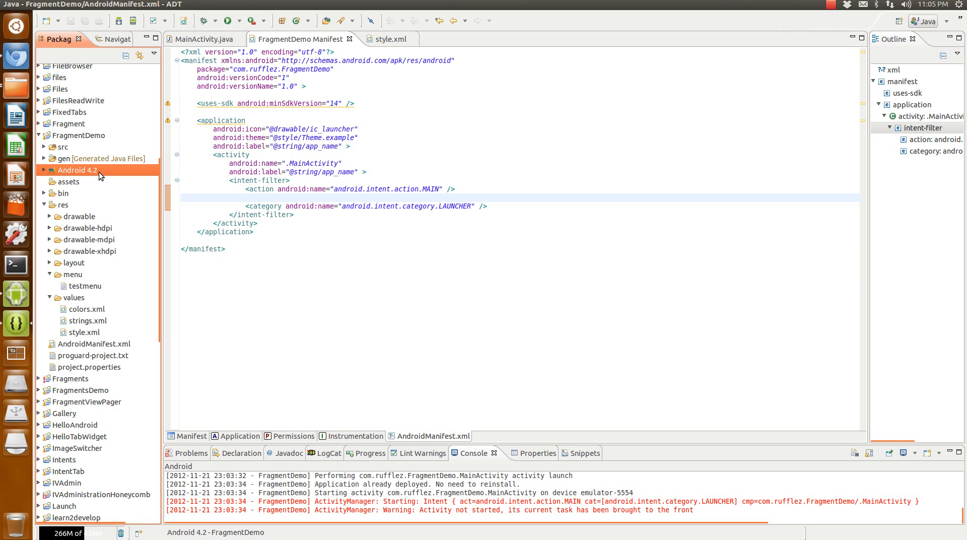
mouse_move(54, 153)
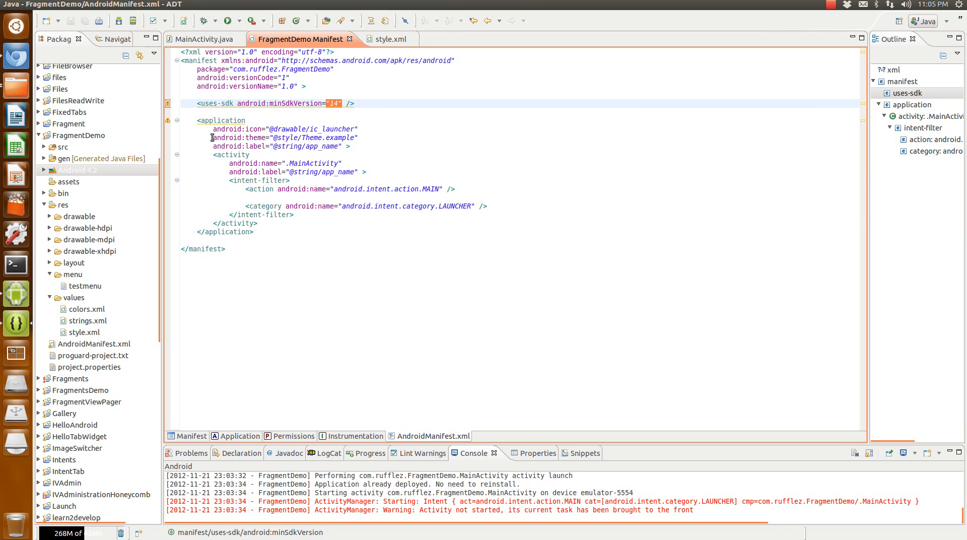
- Show style.xml's Theme.example style, built on Theme.Holo.Light.DarkActionBar, at the top of the editor
double_click(83, 333)
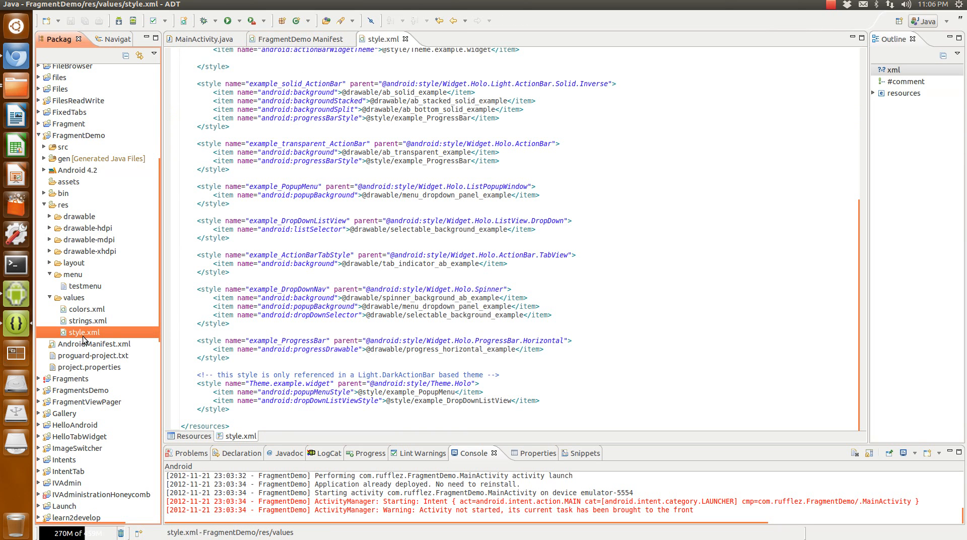
scroll("up", 3)
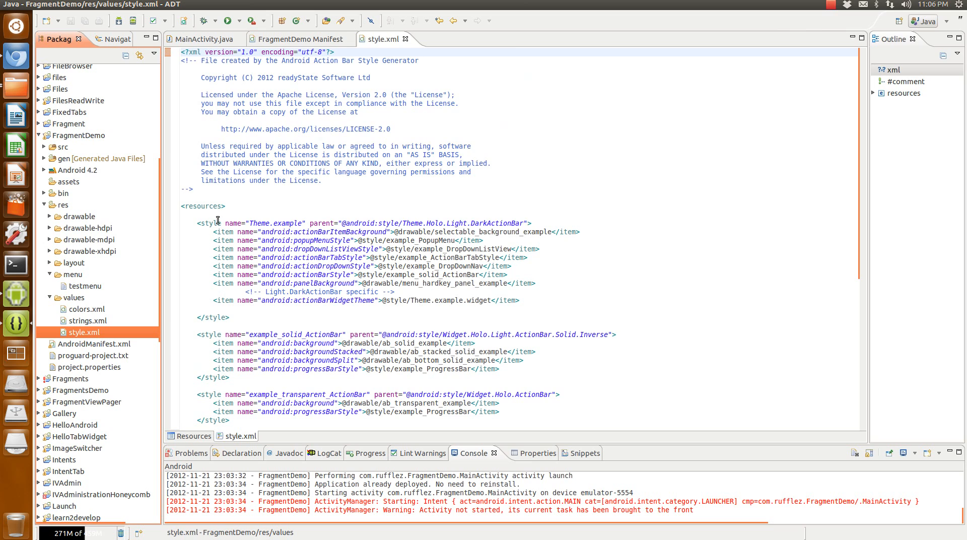
double_click(274, 223)
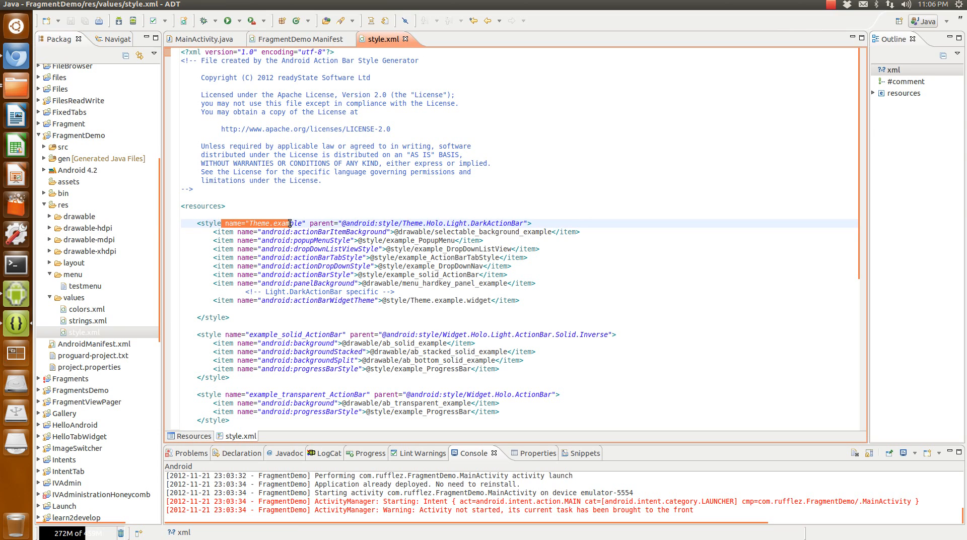
left_click(900, 93)
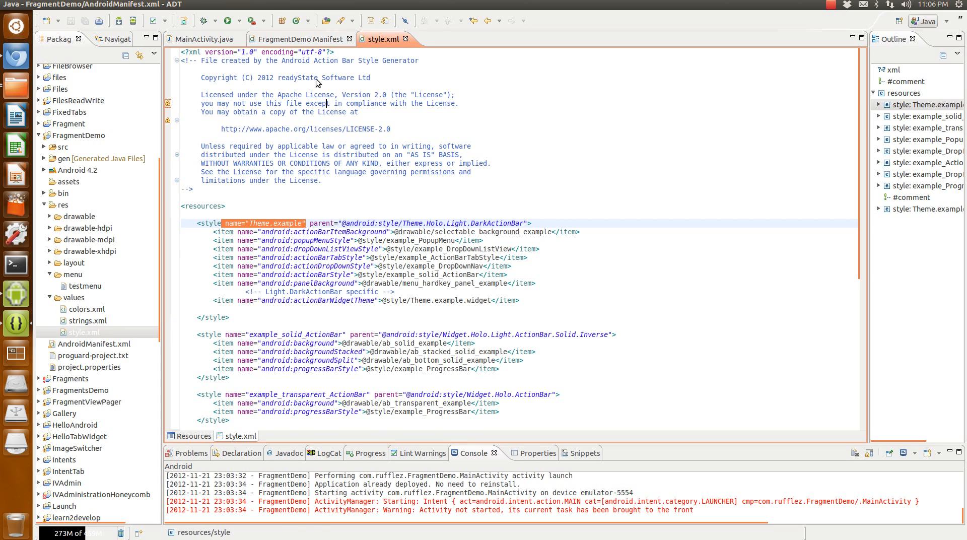
left_click(299, 40)
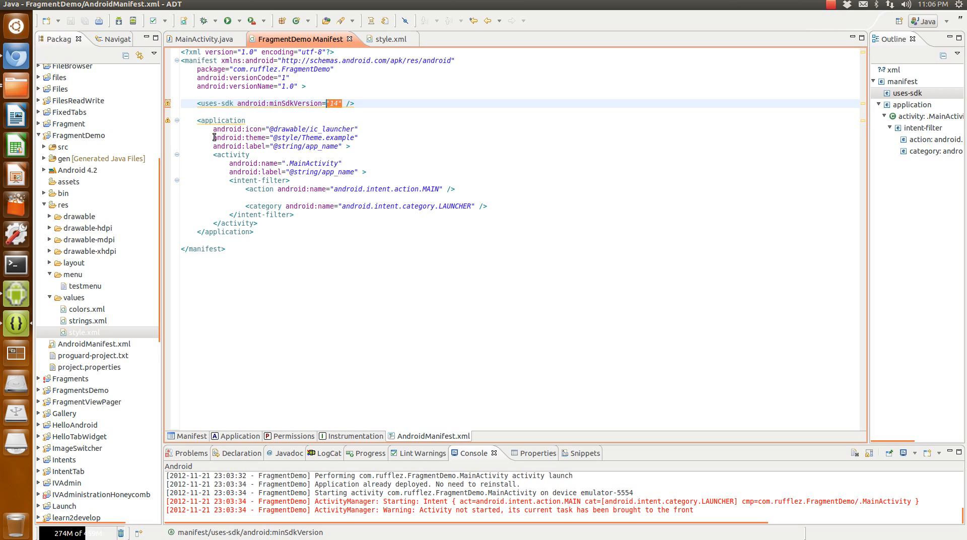
left_click(290, 138)
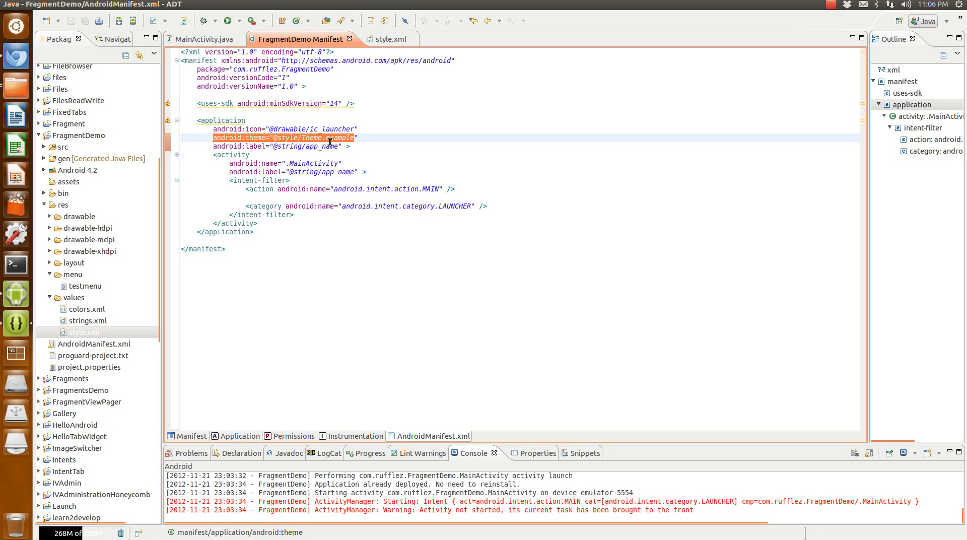
mouse_move(340, 126)
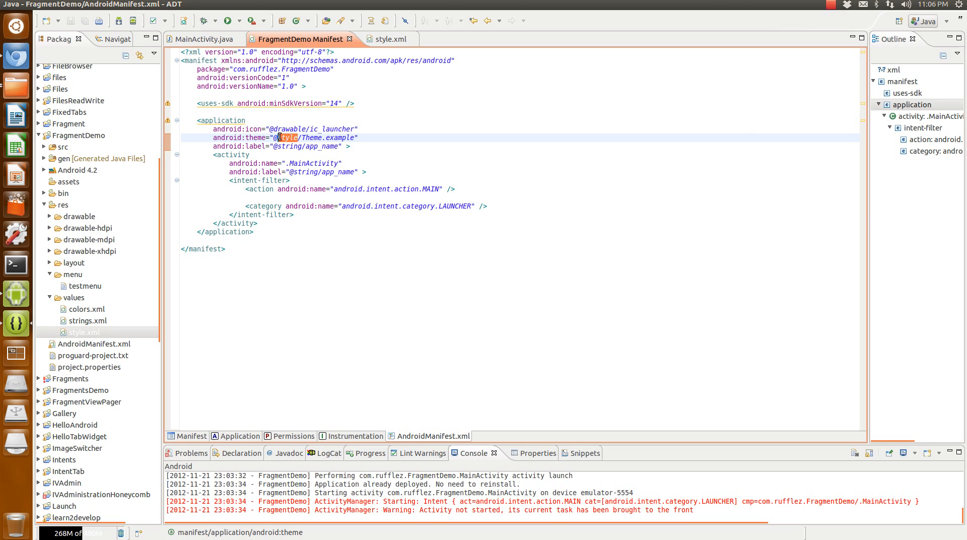
left_click(84, 333)
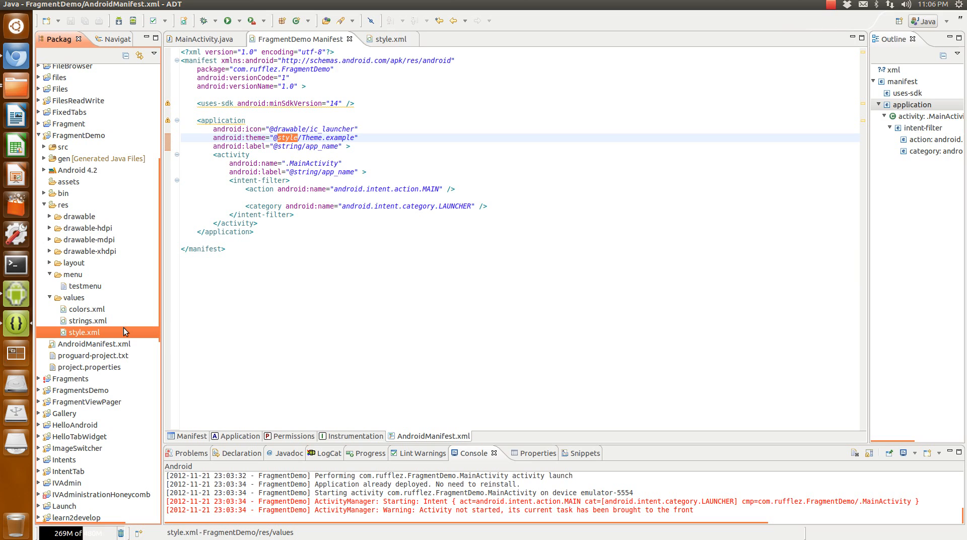
mouse_move(33, 301)
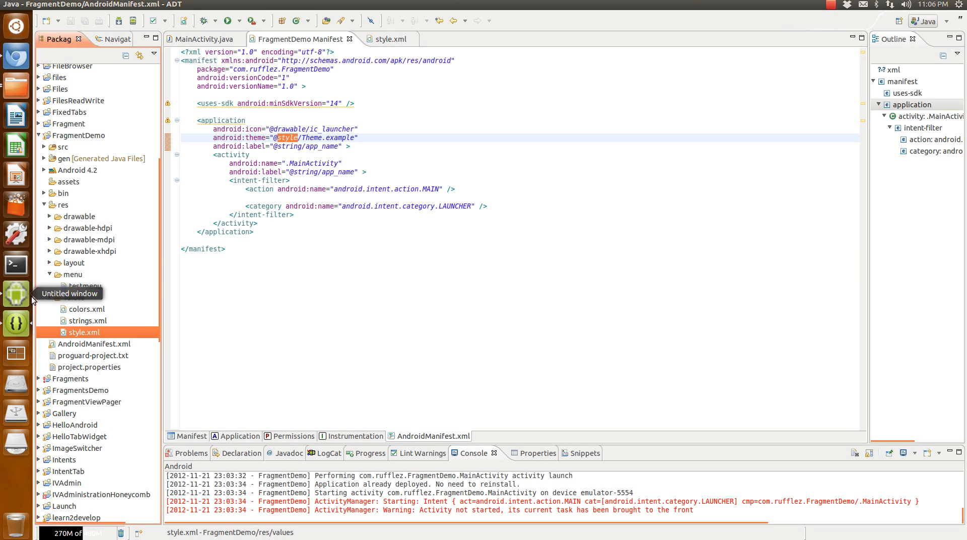
mouse_move(93, 341)
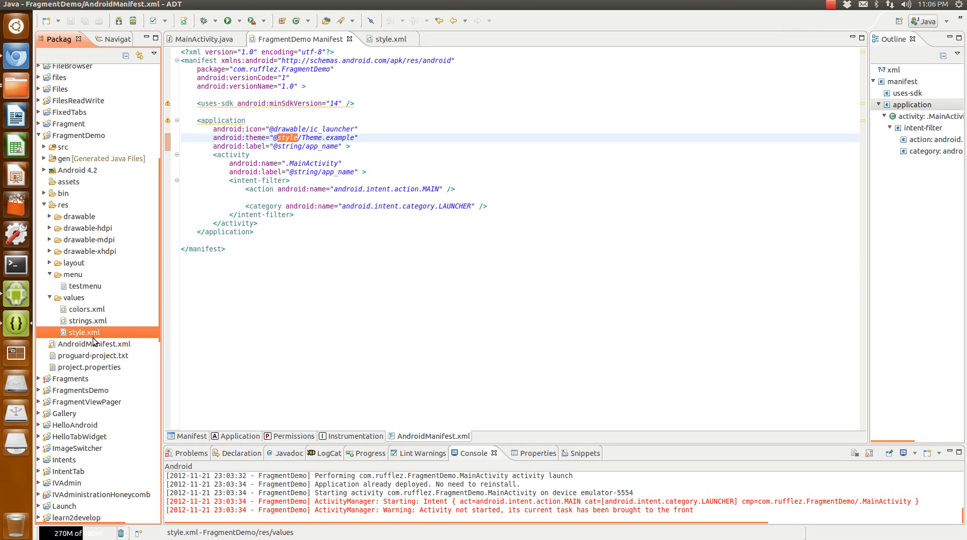
mouse_move(104, 338)
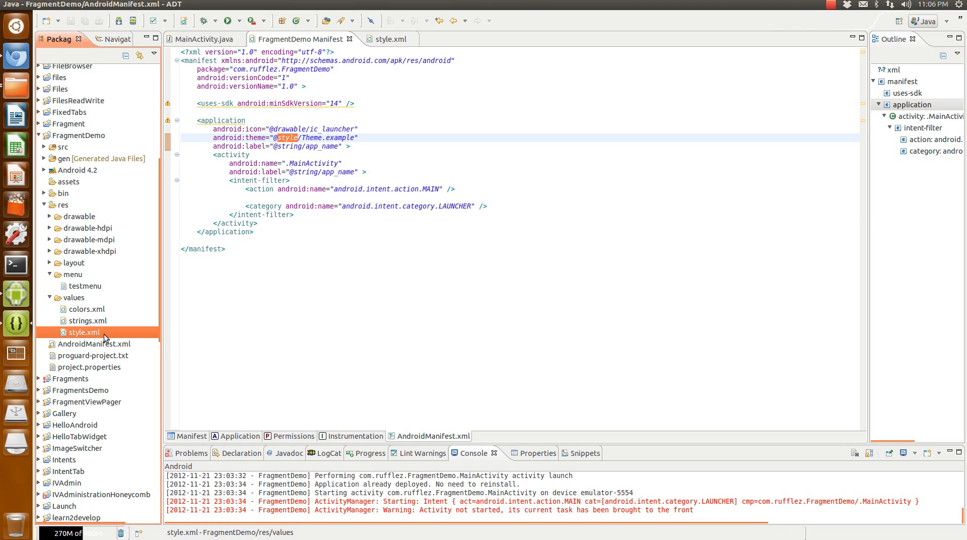
mouse_move(79, 309)
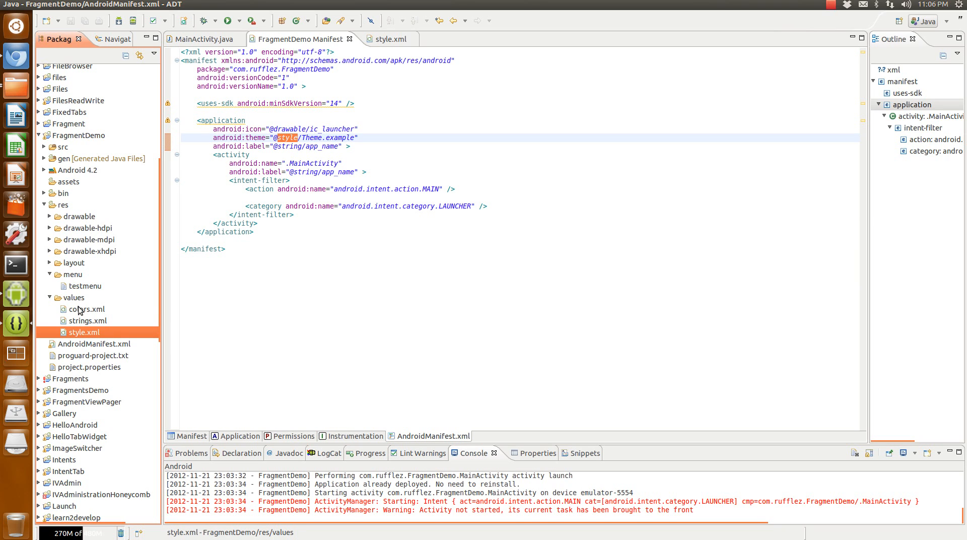
- Select colors.xml and raise the JellyBean_Tab emulator's home screen over ADT
left_click(86, 308)
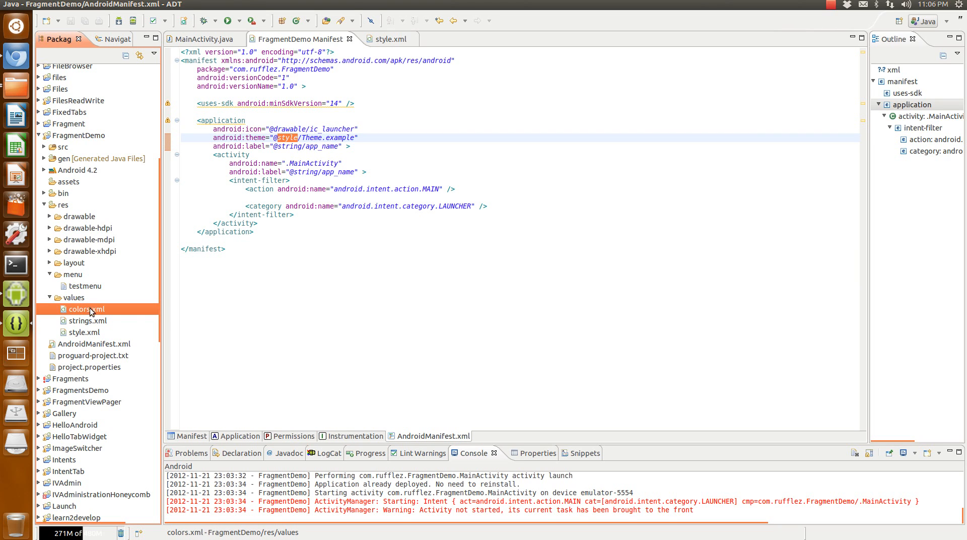
left_click(349, 137)
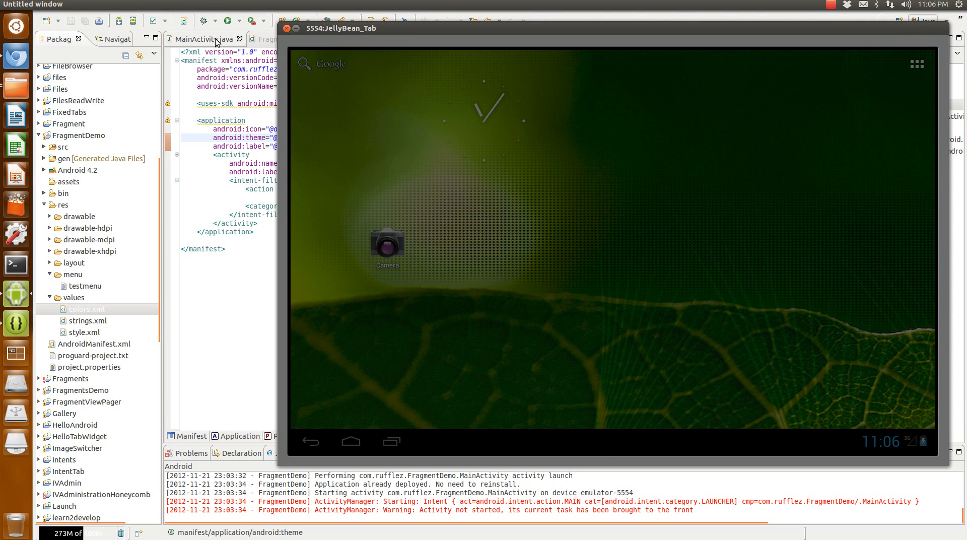
- Run FragmentDemo on the JellyBean_Tab emulator and show About, Settings and overflow Item3
left_click(229, 20)
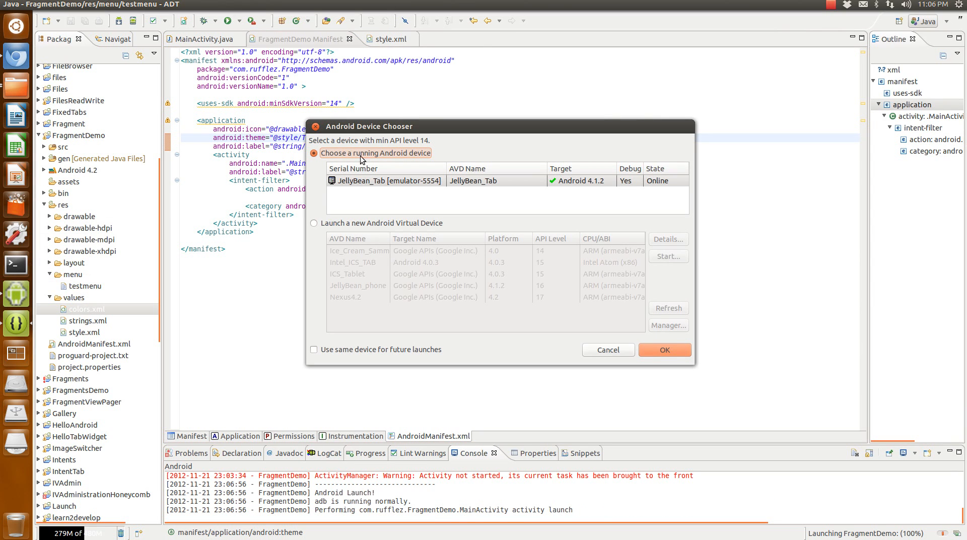
left_click(664, 350)
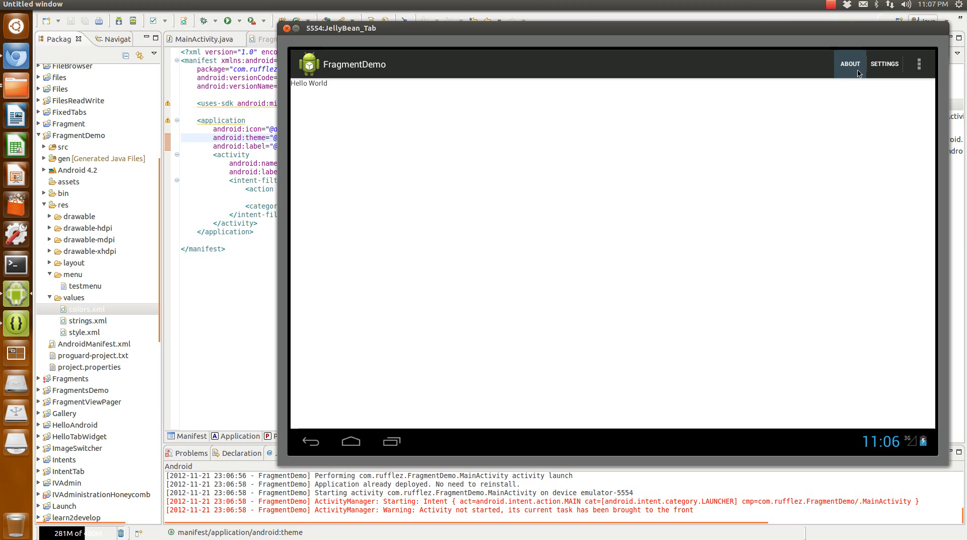
mouse_move(855, 67)
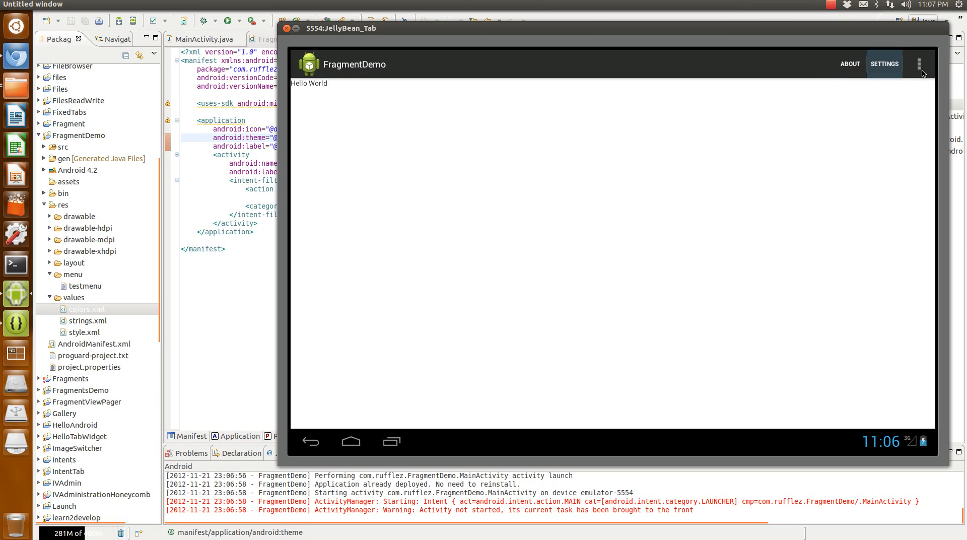
left_click(920, 64)
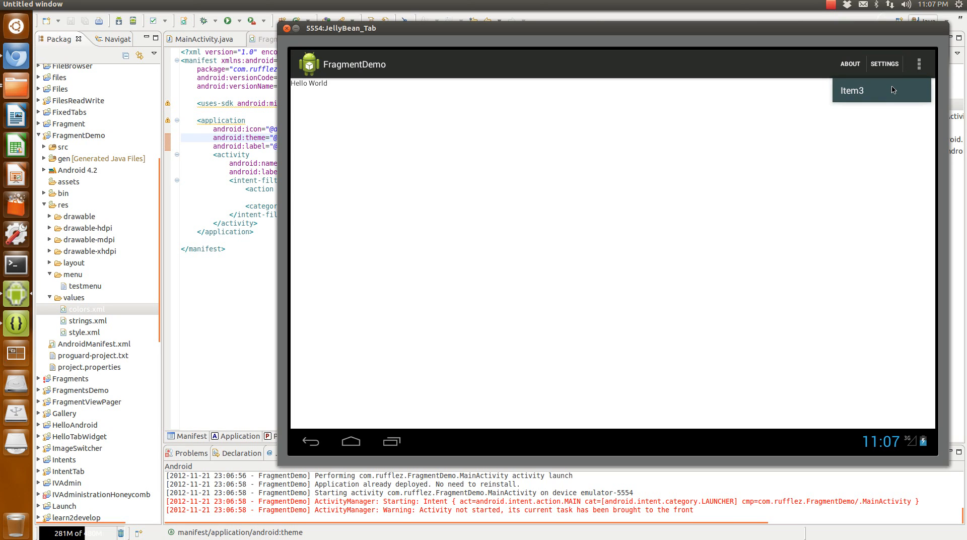
mouse_move(350, 131)
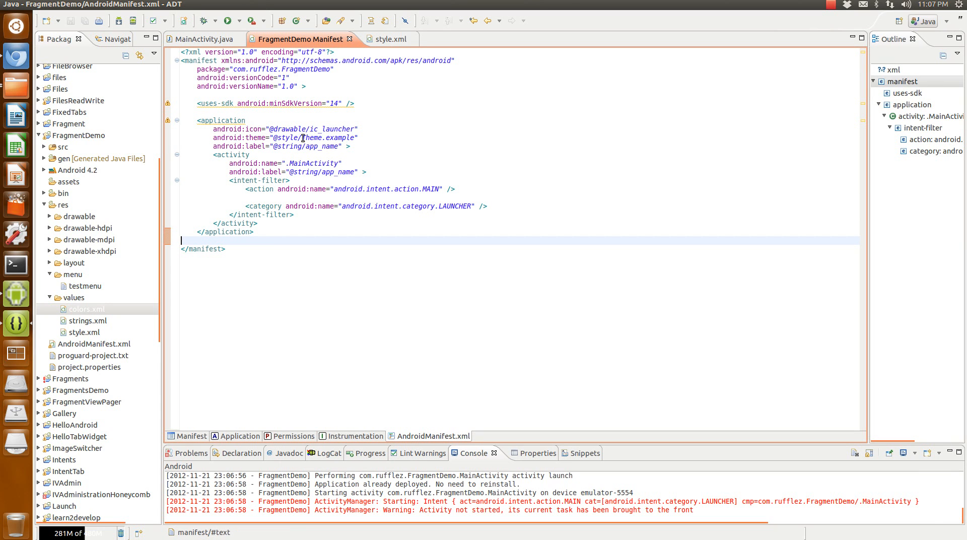
left_click(302, 138)
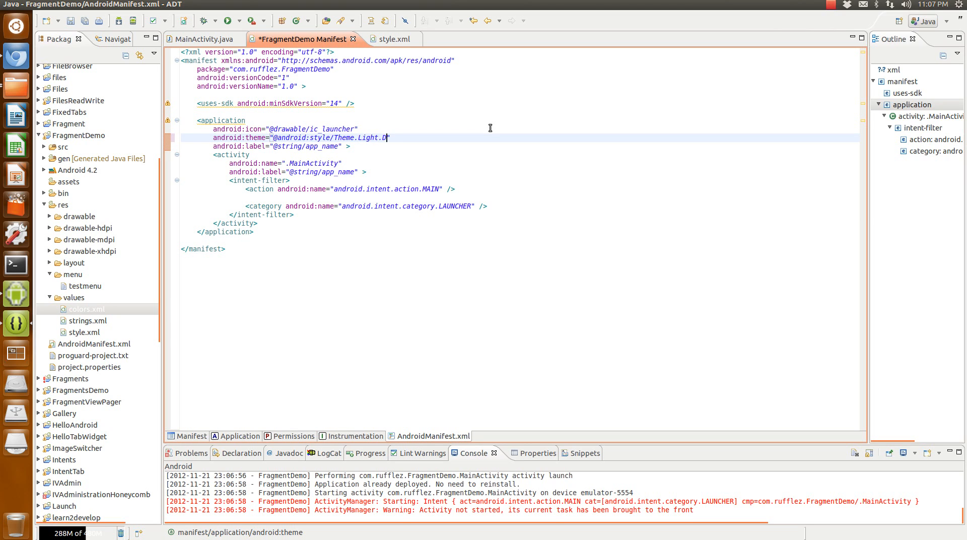
type("arkAction")
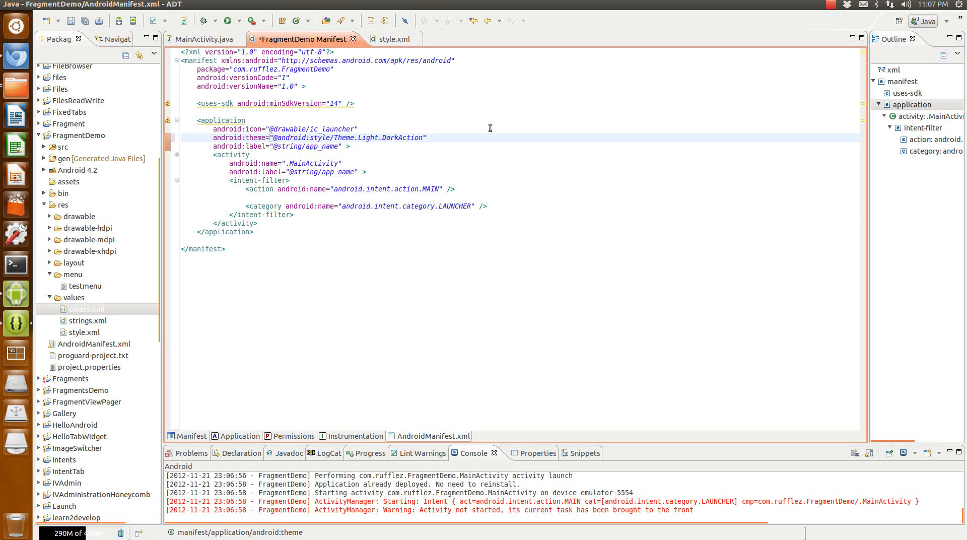
type("Bar")
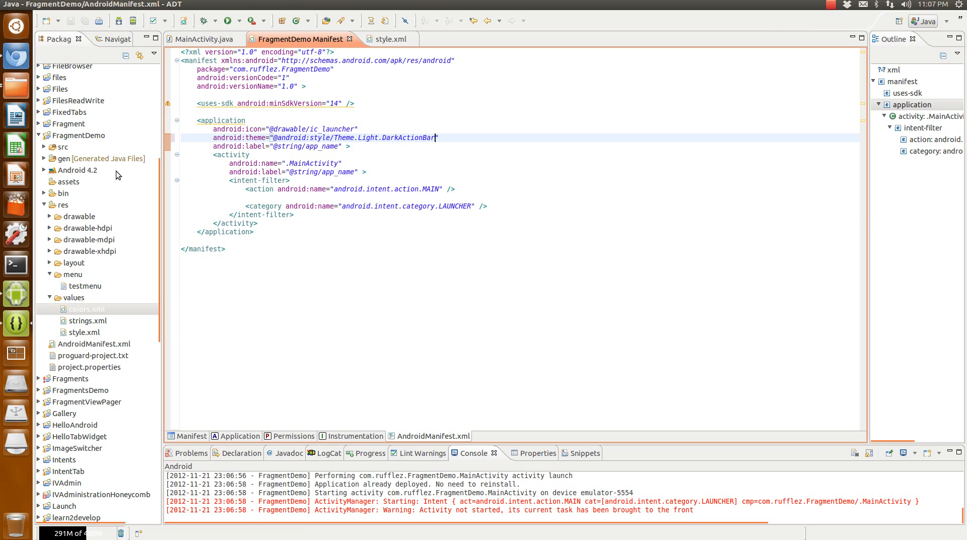
- Fix the resource error by making the theme Theme.Holo.Light.DarkActionBar and saving
left_click(78, 135)
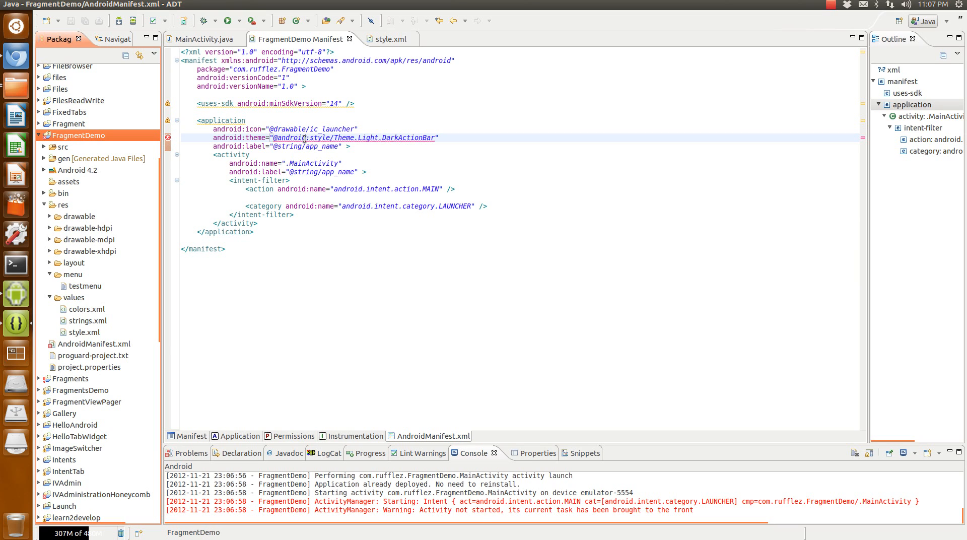
mouse_move(166, 141)
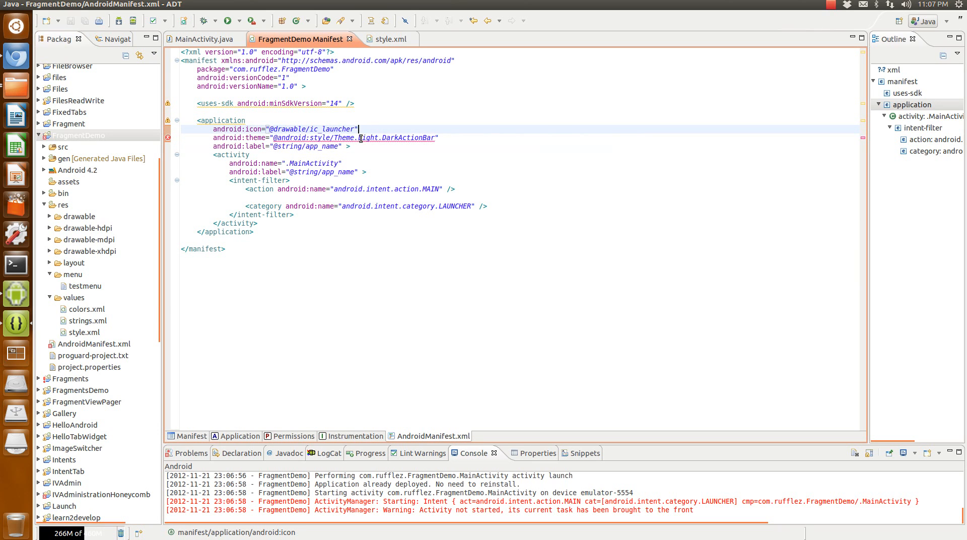
mouse_move(361, 138)
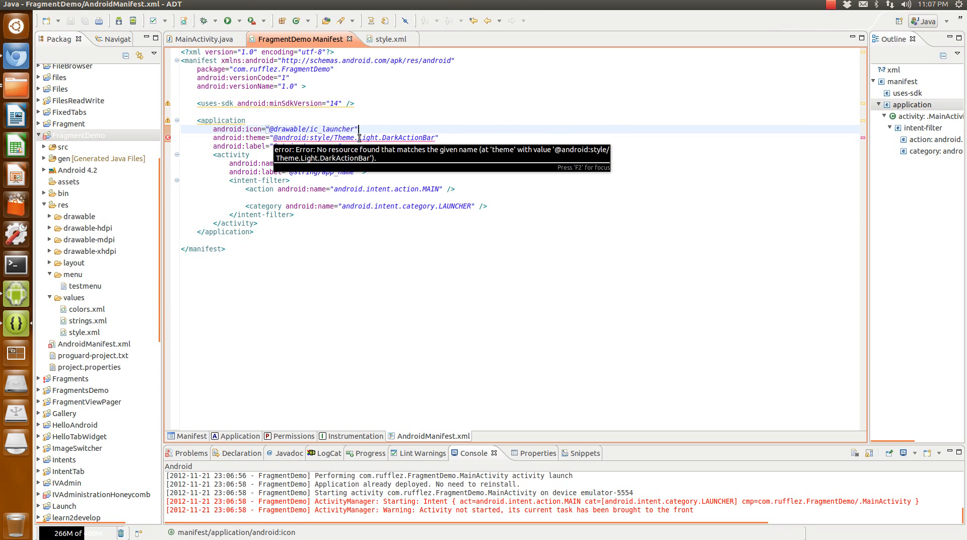
type("Holo.")
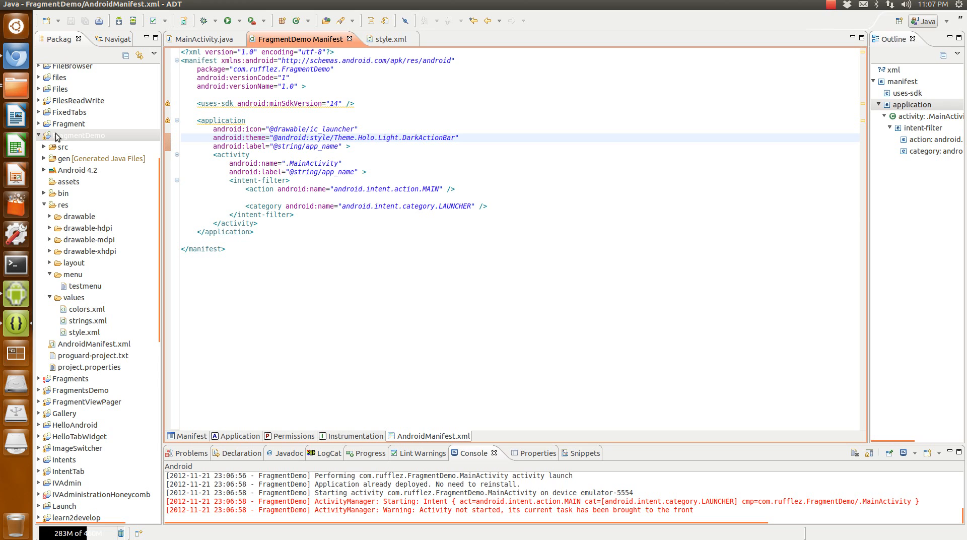
- Rerun FragmentDemo with the Holo Light dark action bar and dismiss its Settings AlertDialog
left_click(229, 21)
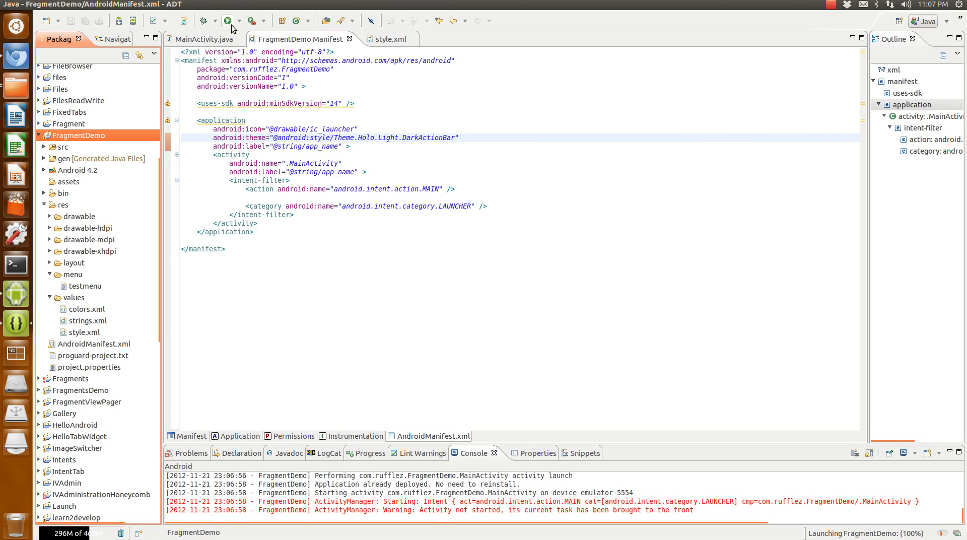
mouse_move(15, 264)
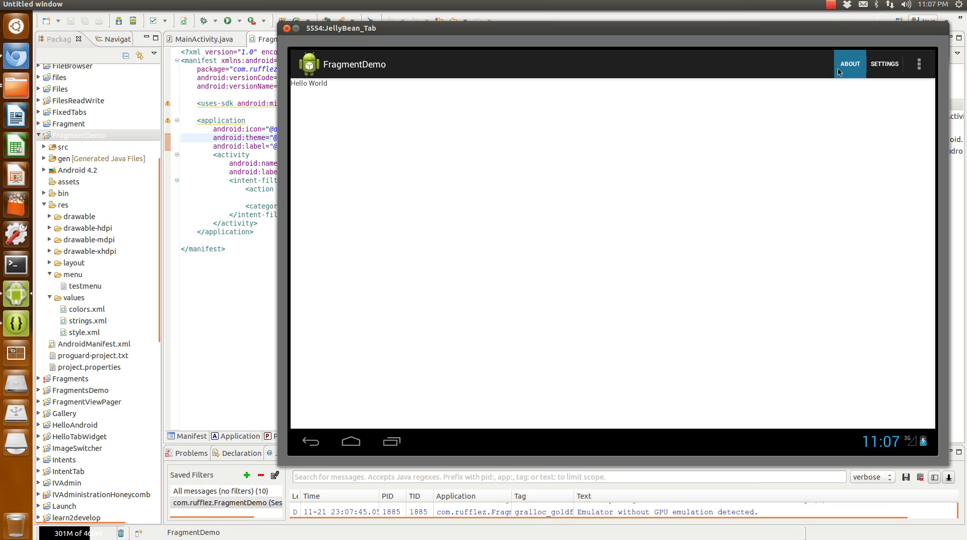
mouse_move(853, 65)
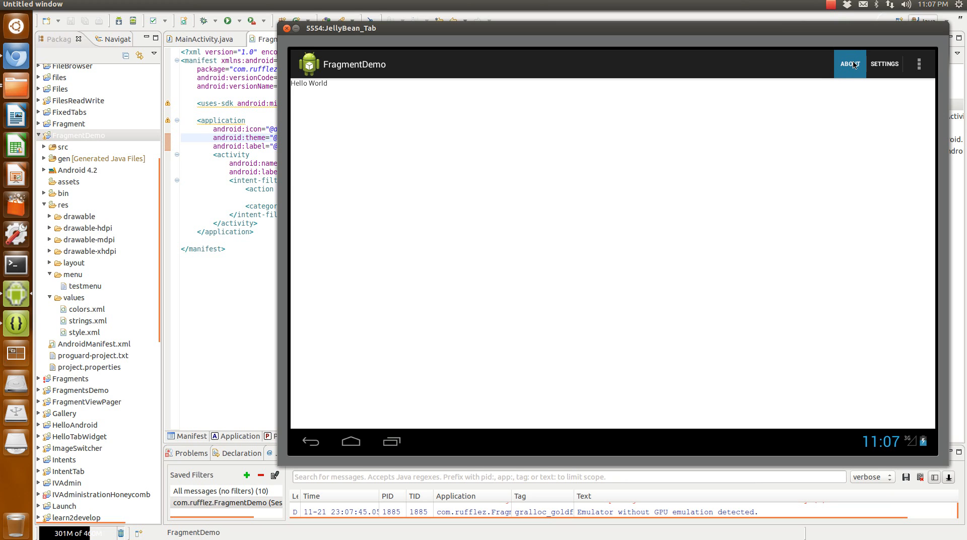
mouse_move(853, 67)
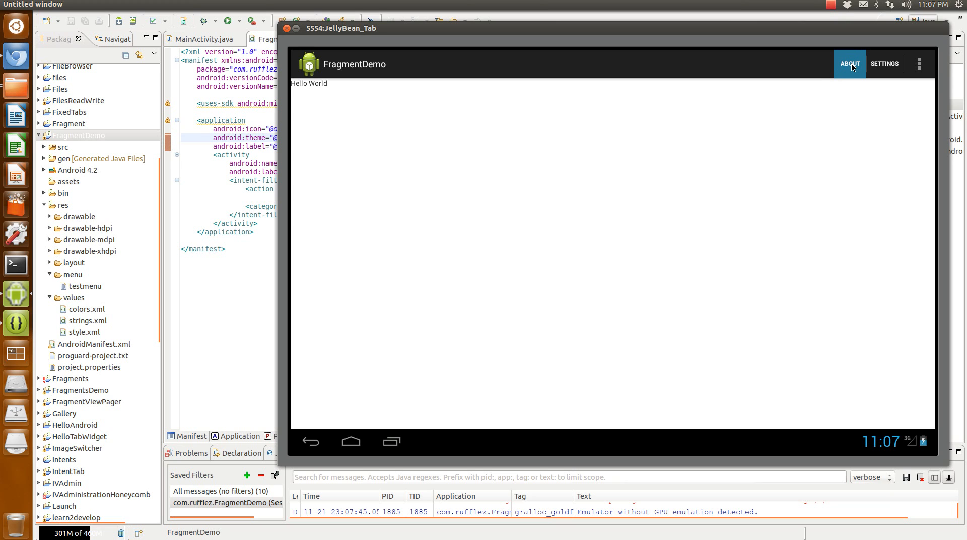
left_click(883, 64)
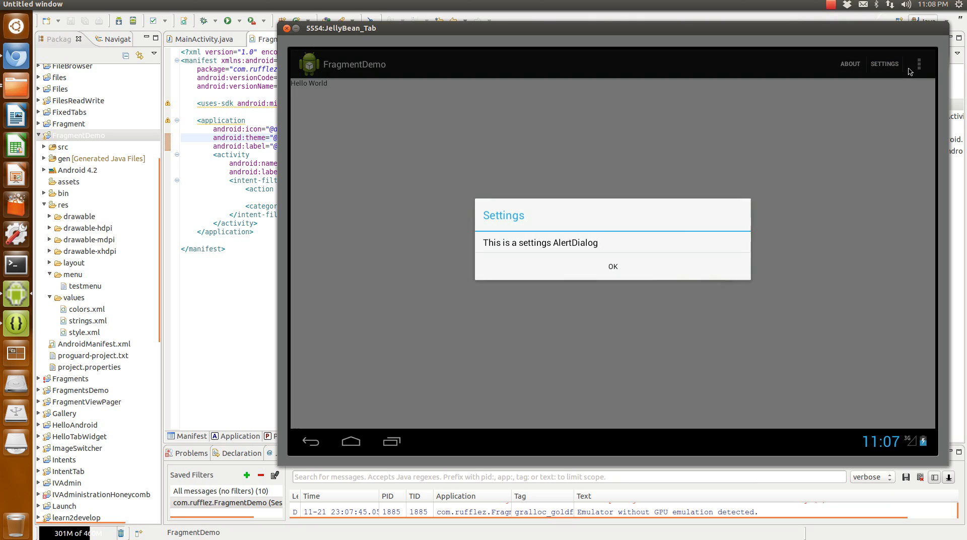
left_click(613, 266)
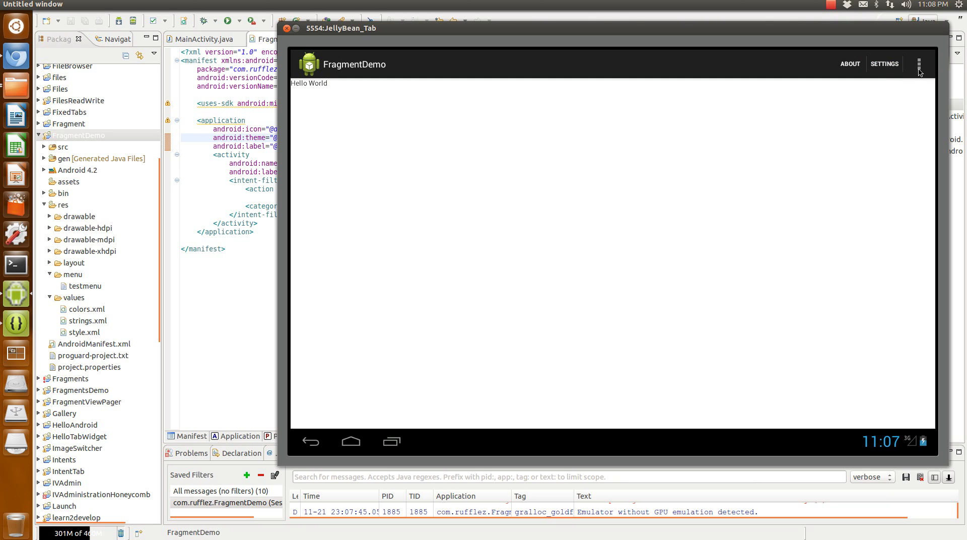
mouse_move(839, 91)
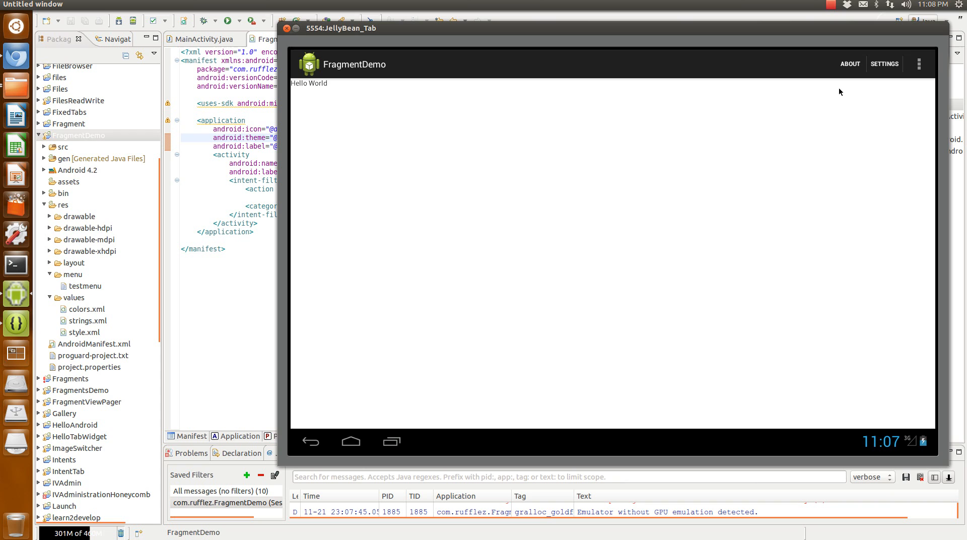
mouse_move(371, 289)
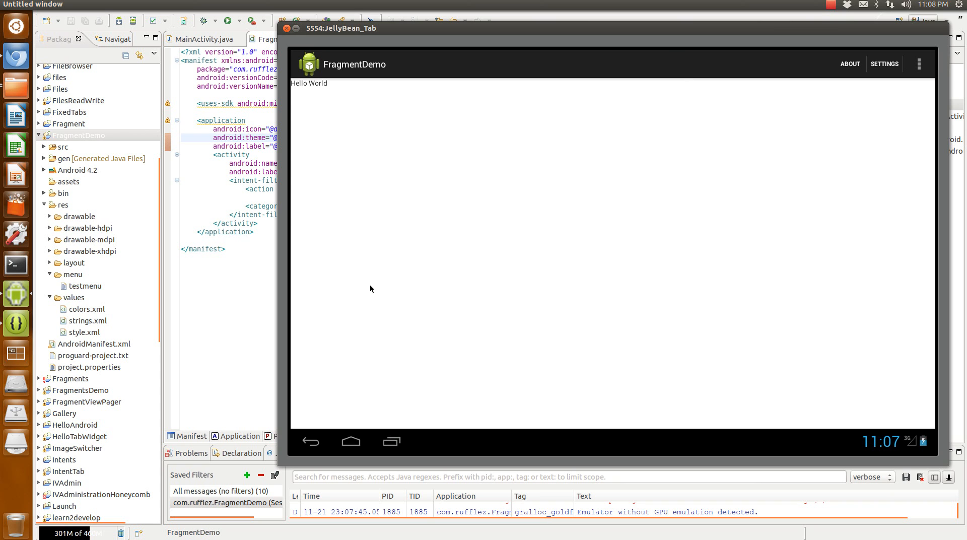
mouse_move(11, 81)
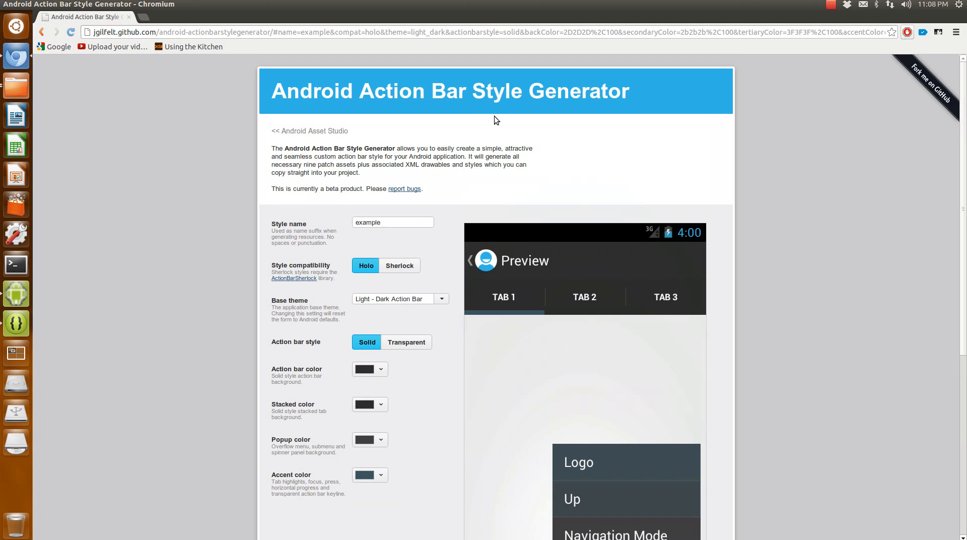
mouse_move(820, 238)
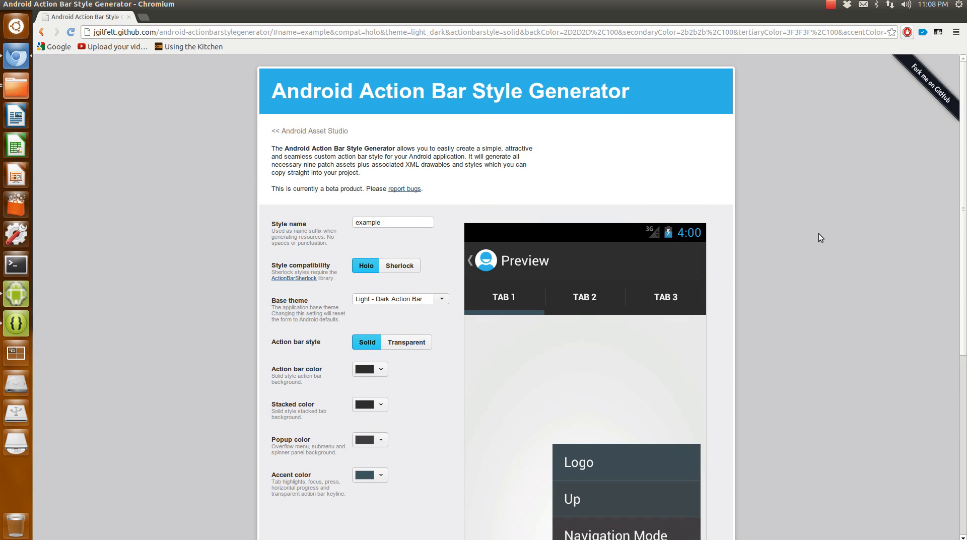